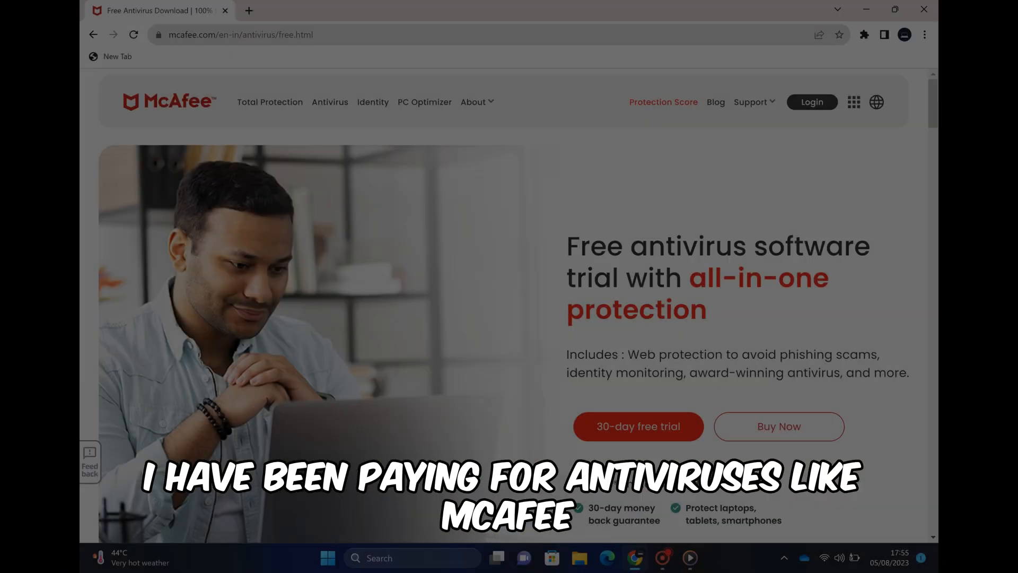
# Scroll the AV-TEST Windows home-user antivirus ranking page
pyautogui.scroll(-3)
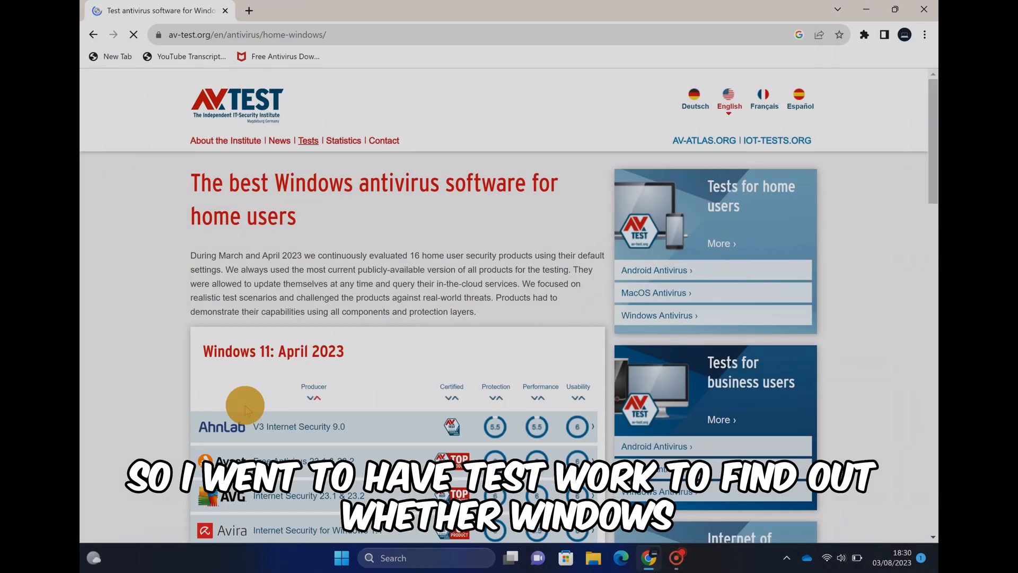
# Scroll the April 2023 Windows 11 results and open the Microsoft Defender Antivirus (Consumer) report
pyautogui.scroll(-3)
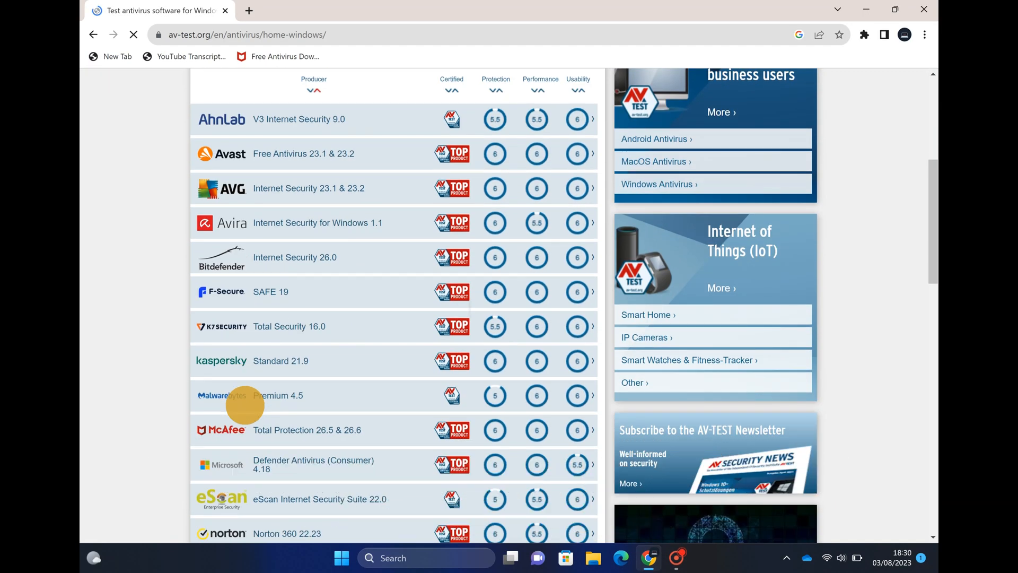
pyautogui.scroll(-3)
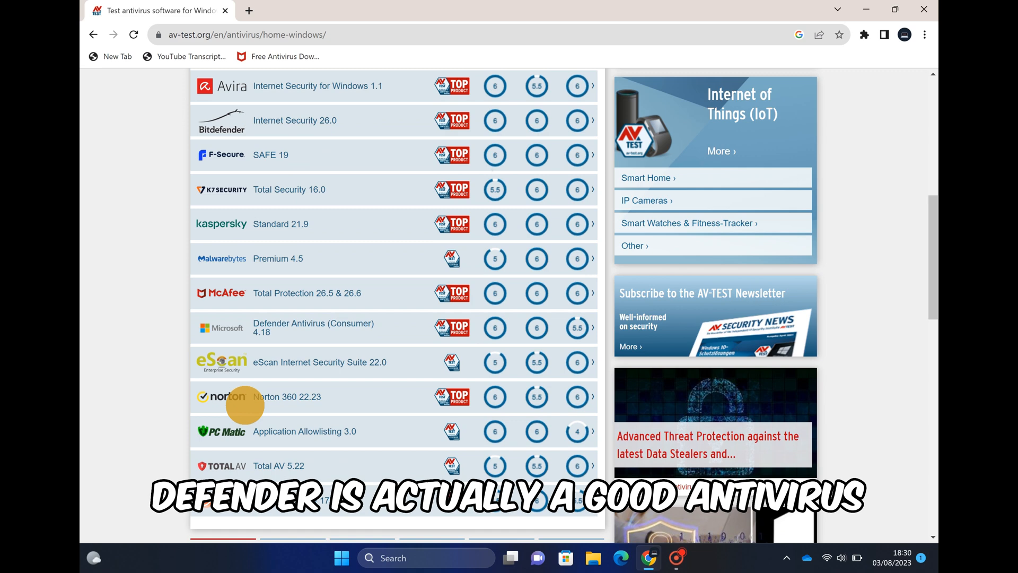
pyautogui.scroll(-3)
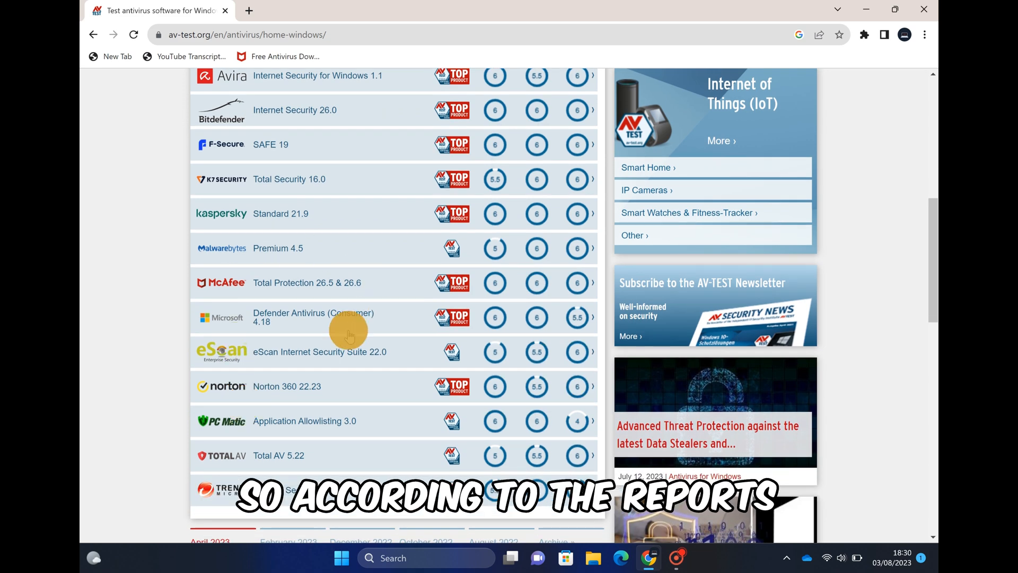
pyautogui.moveTo(303, 317)
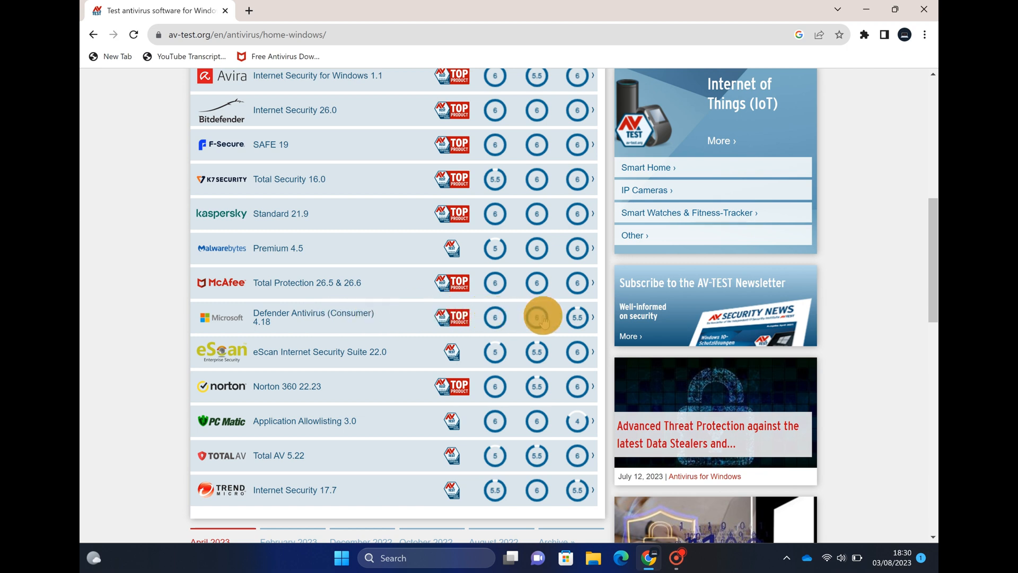
pyautogui.moveTo(460, 319)
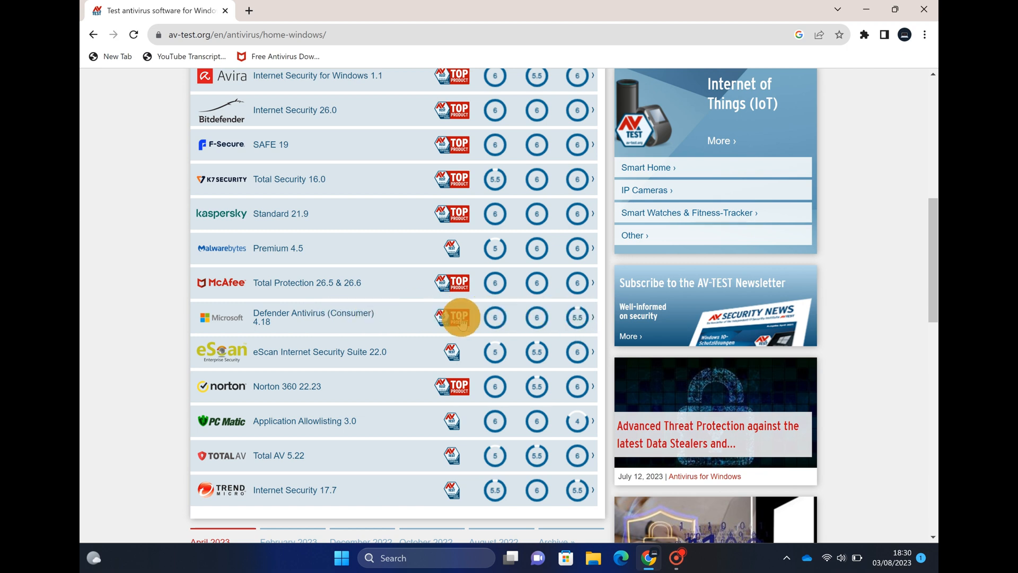
pyautogui.click(577, 317)
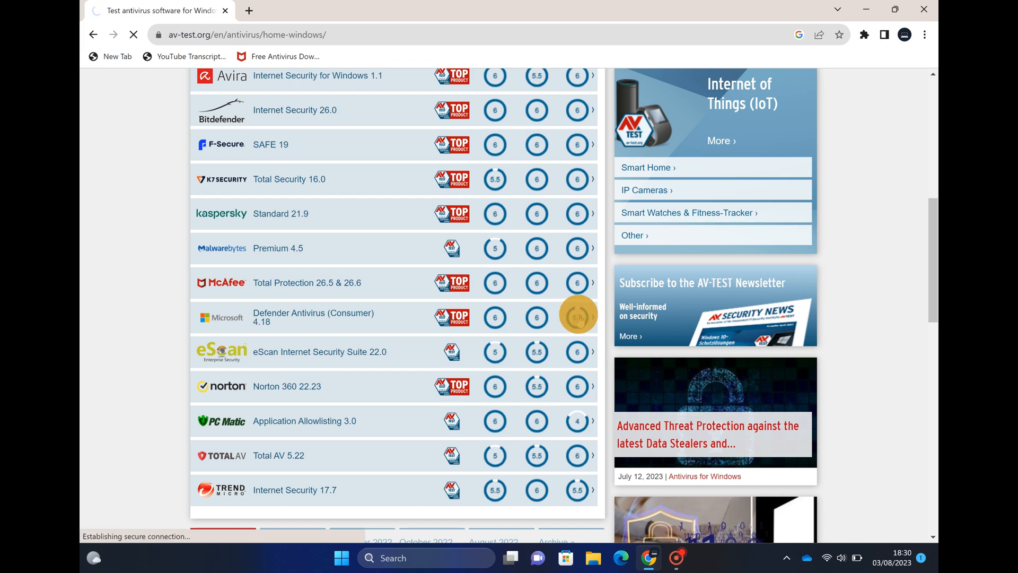
# Read the Defender report's Protection, Performance (6.0) and Usability (5.5) results down to the manufacturers list
pyautogui.click(314, 318)
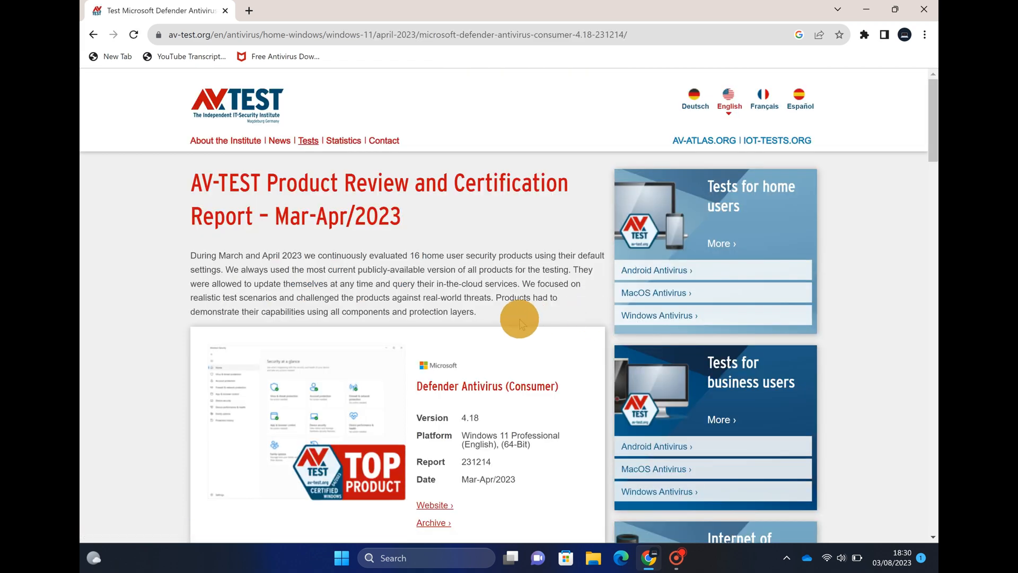
pyautogui.scroll(-3)
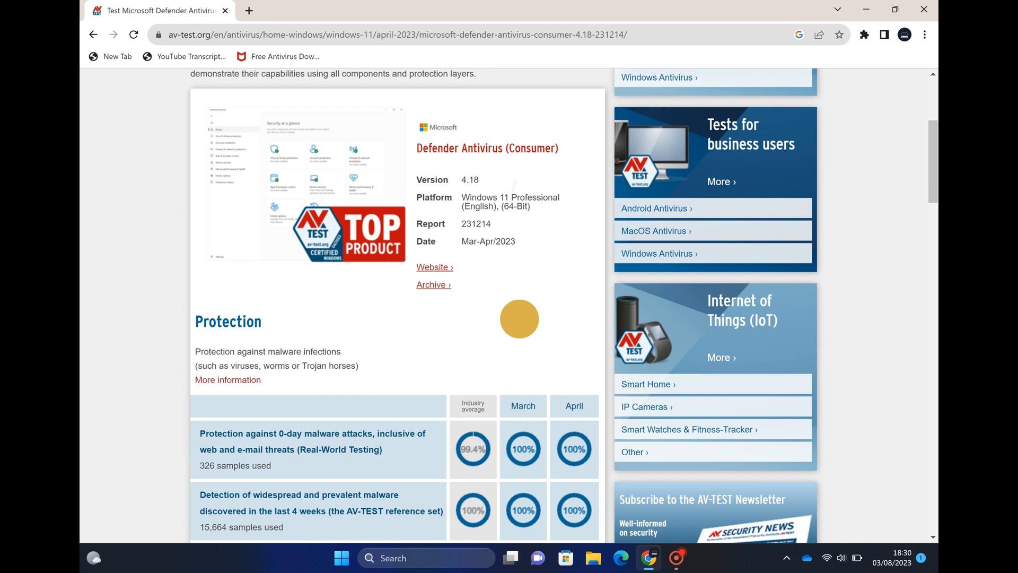
pyautogui.scroll(-3)
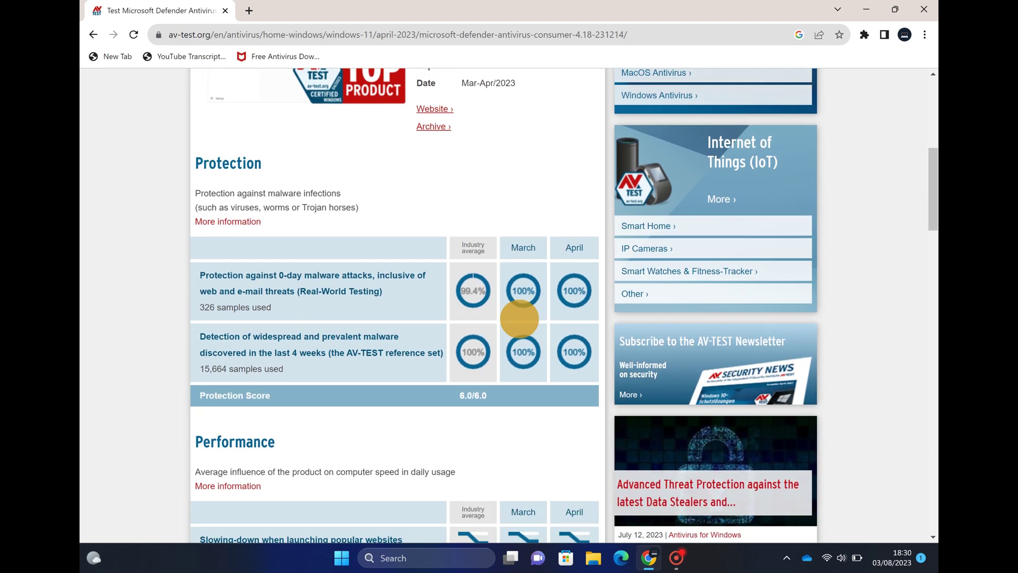
pyautogui.moveTo(457, 299)
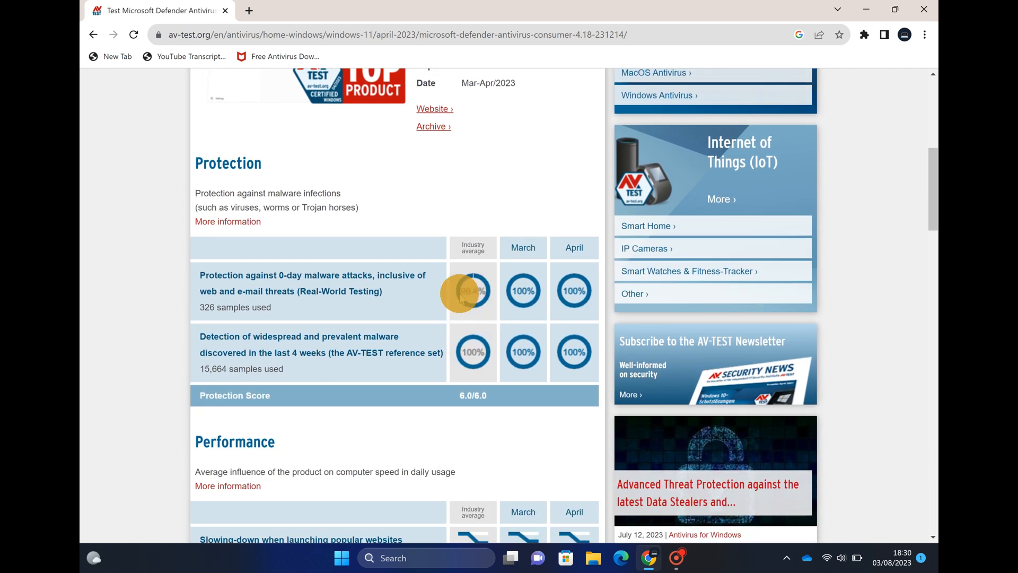
pyautogui.moveTo(573, 351)
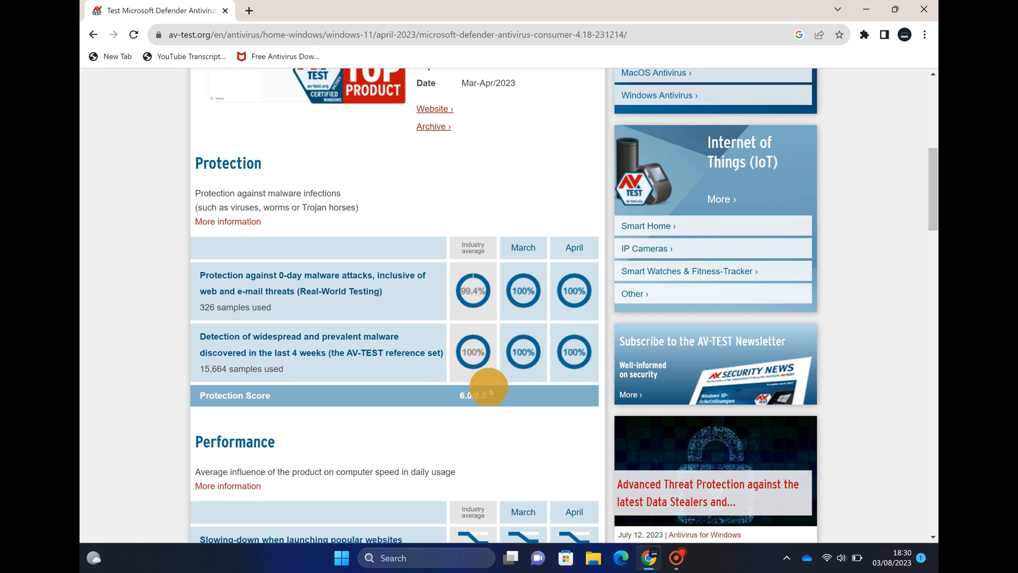
pyautogui.scroll(-3)
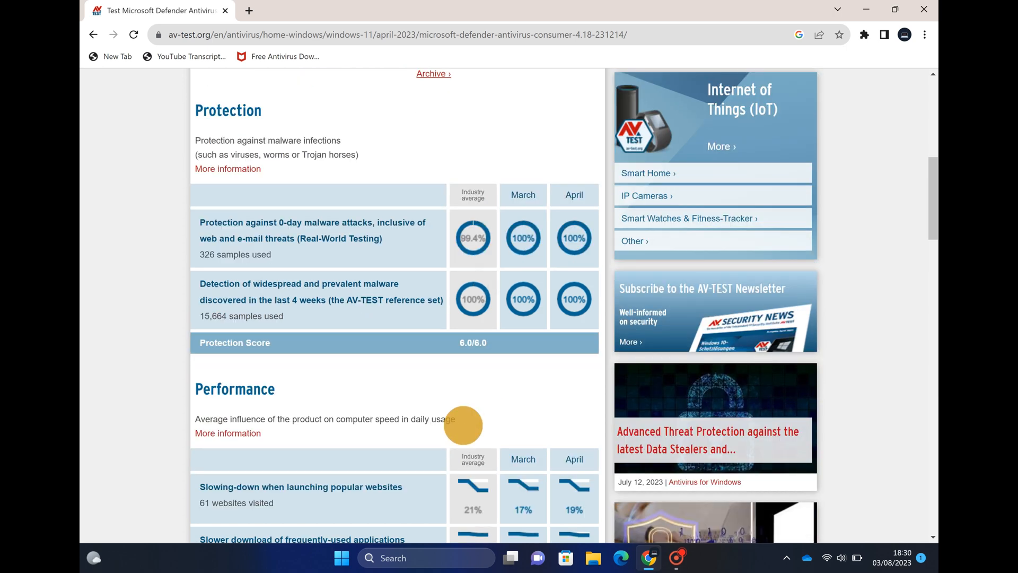
pyautogui.scroll(-3)
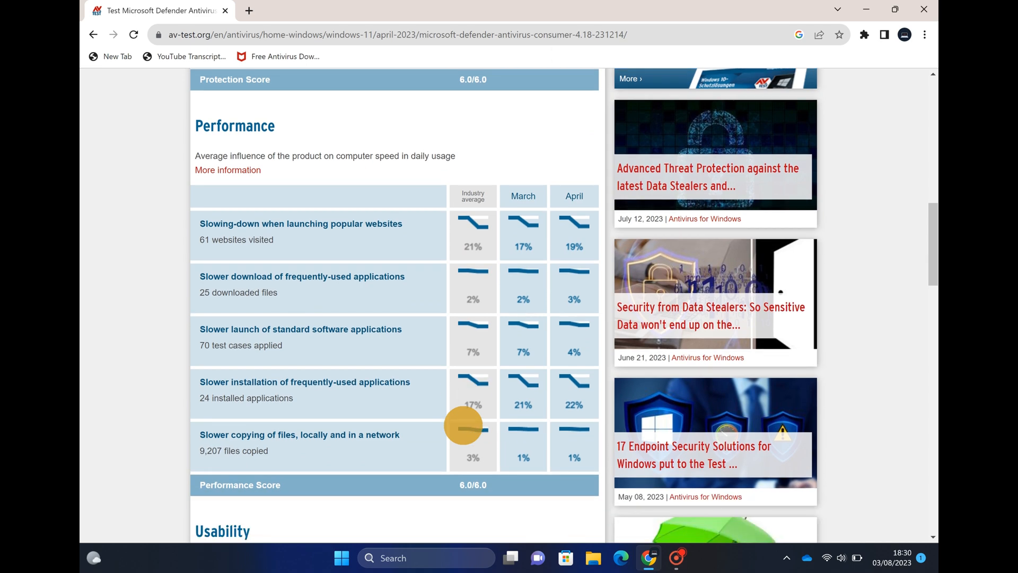
pyautogui.scroll(-3)
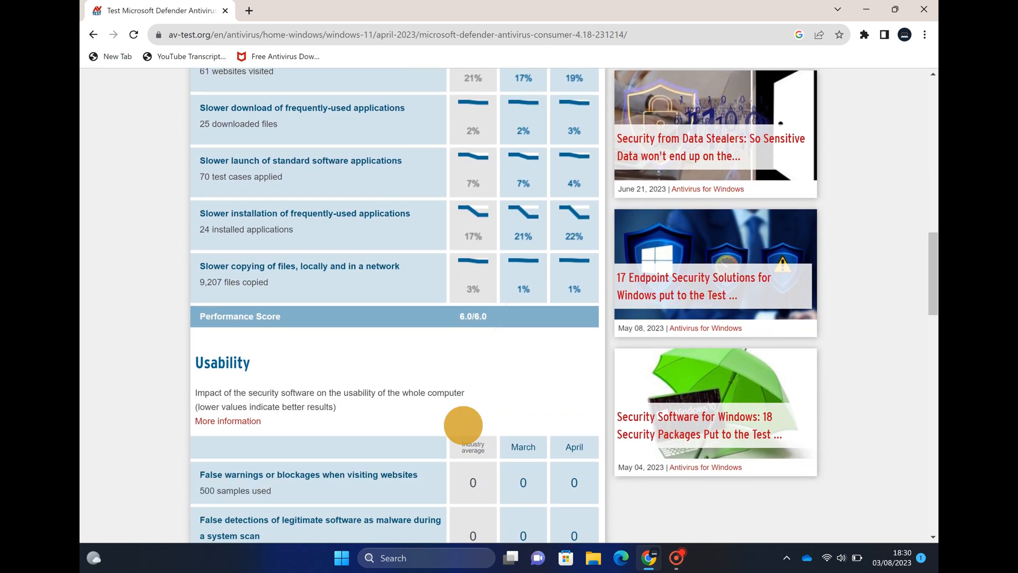
pyautogui.scroll(-3)
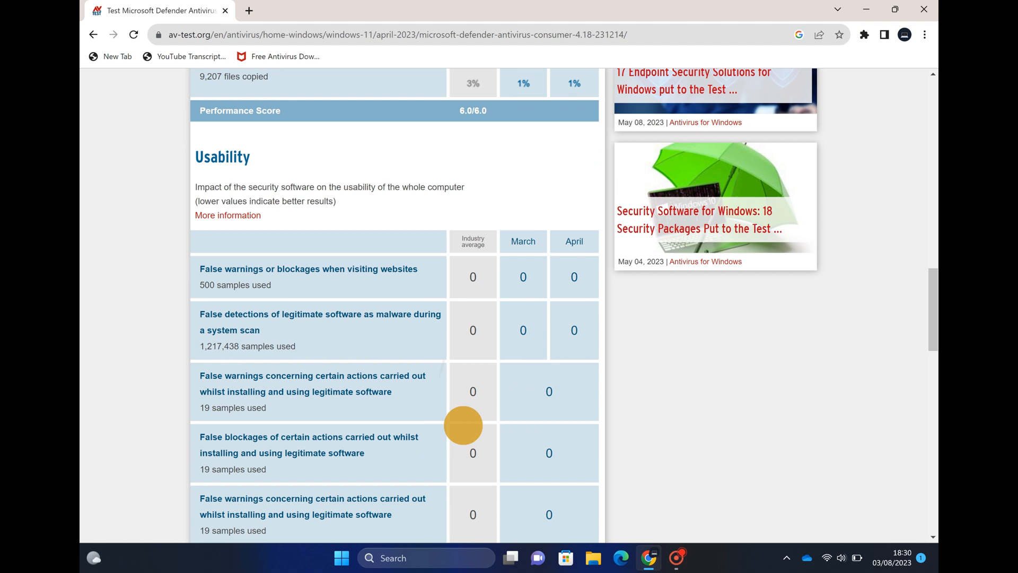
pyautogui.scroll(-3)
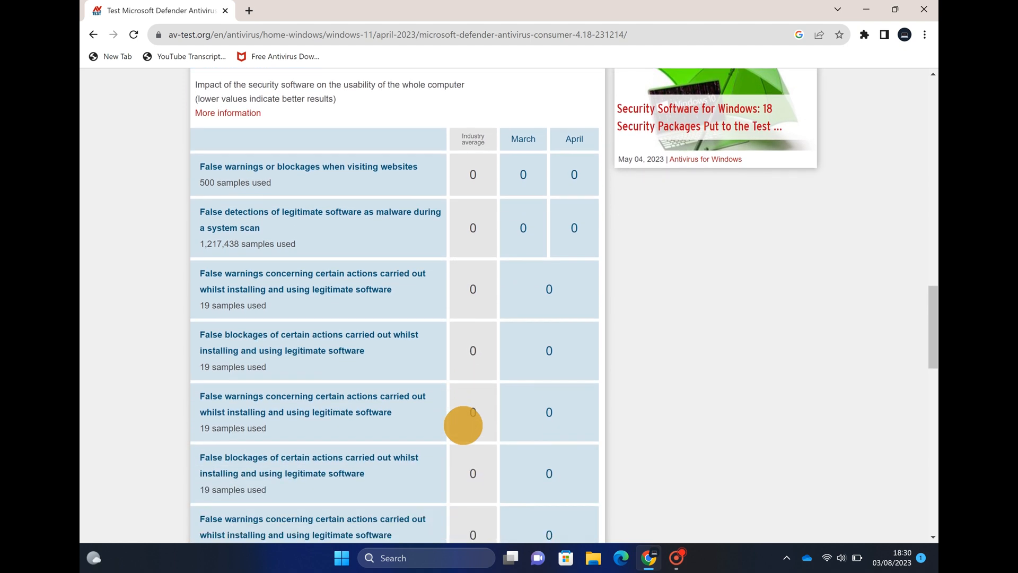
pyautogui.scroll(-3)
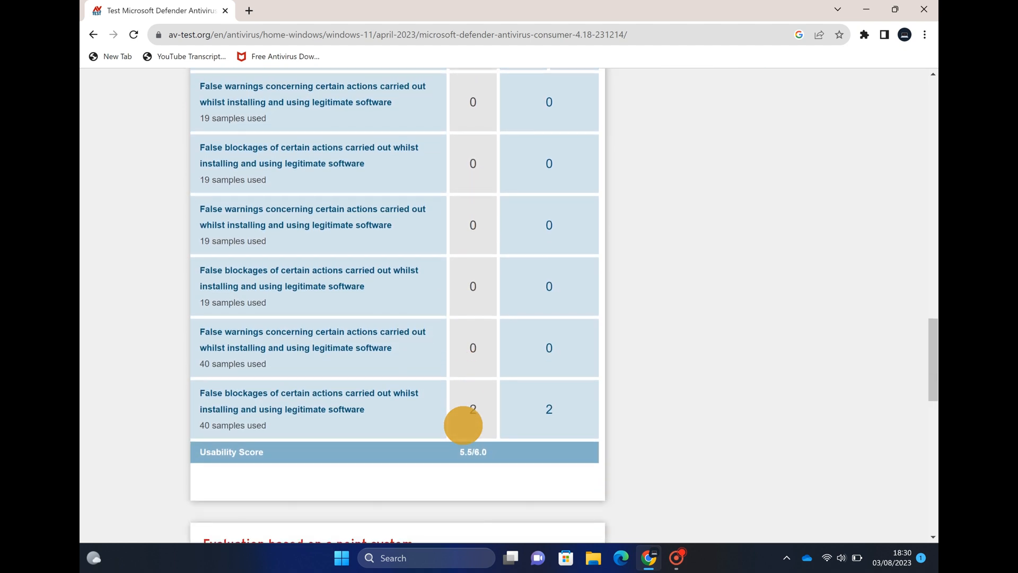
pyautogui.scroll(-3)
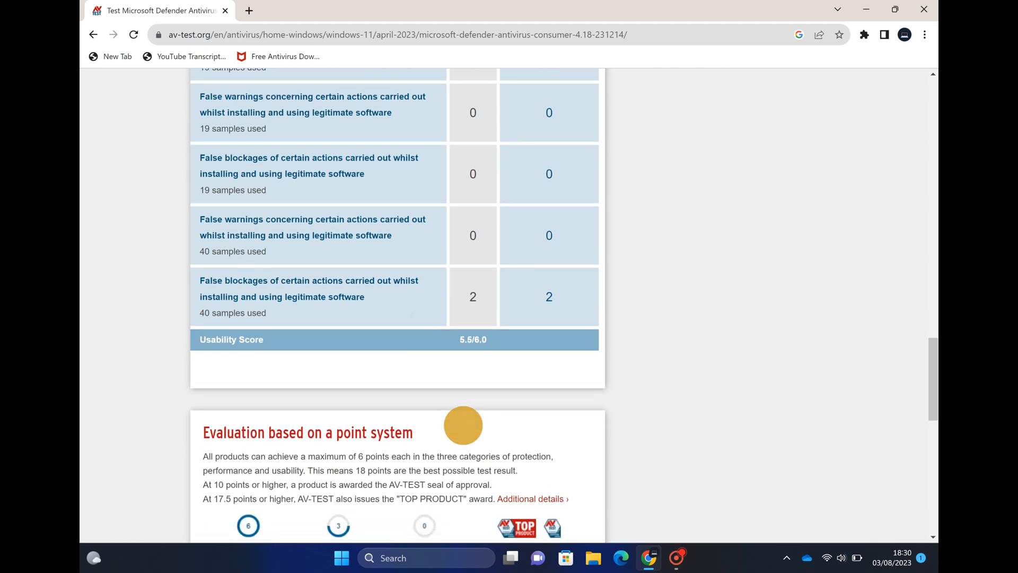
pyautogui.scroll(-3)
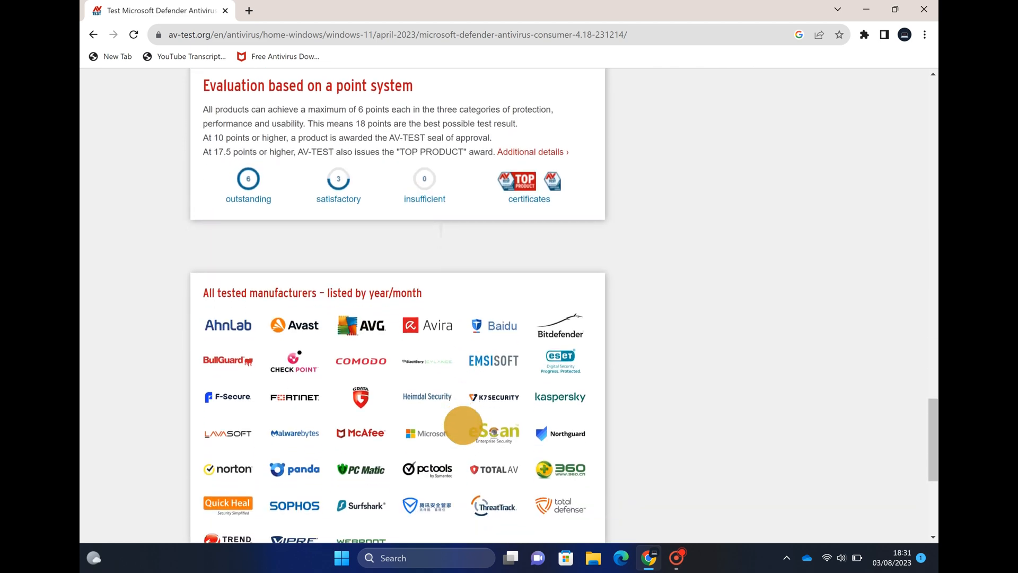
pyautogui.scroll(-3)
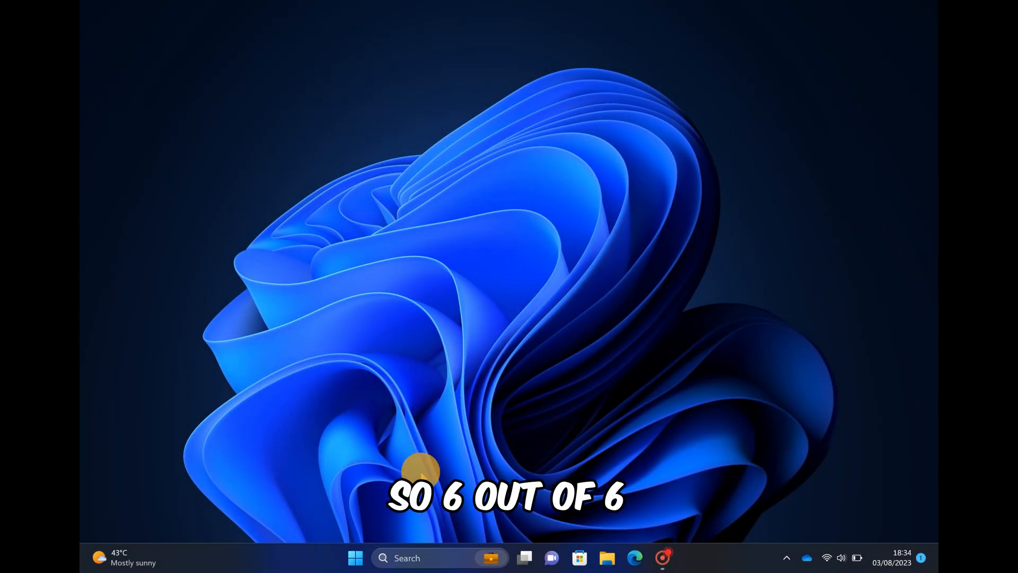
# Search the taskbar for 'windows security' and open the app
pyautogui.click(410, 558)
pyautogui.write('windows security')
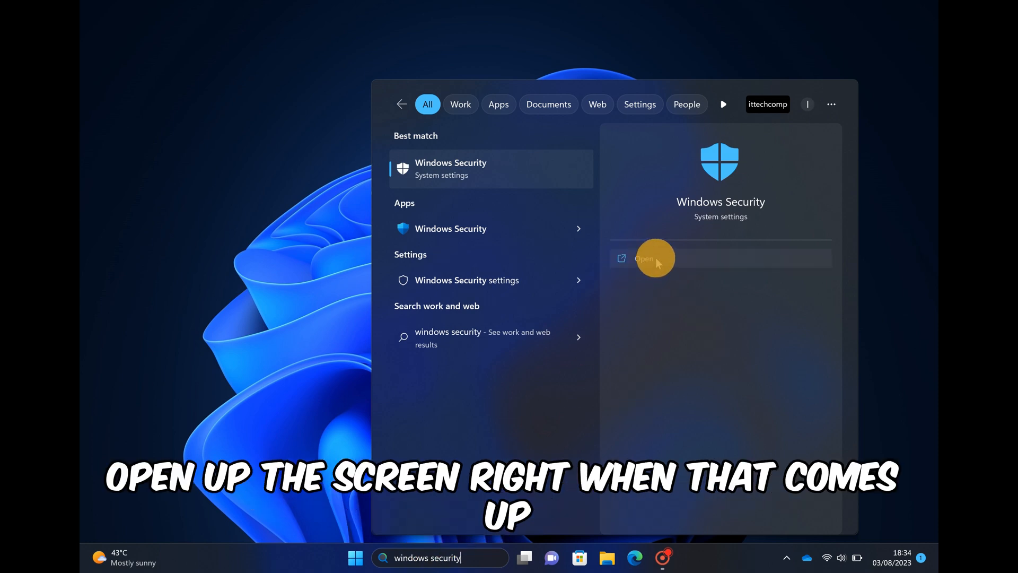
pyautogui.click(644, 258)
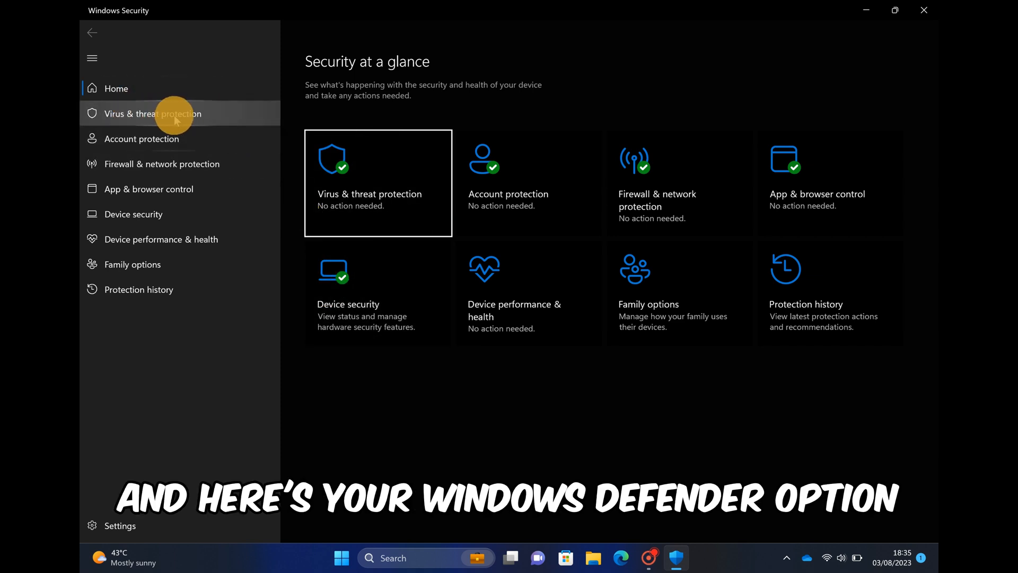
# Start a quick scan from the Virus & threat protection page
pyautogui.click(152, 114)
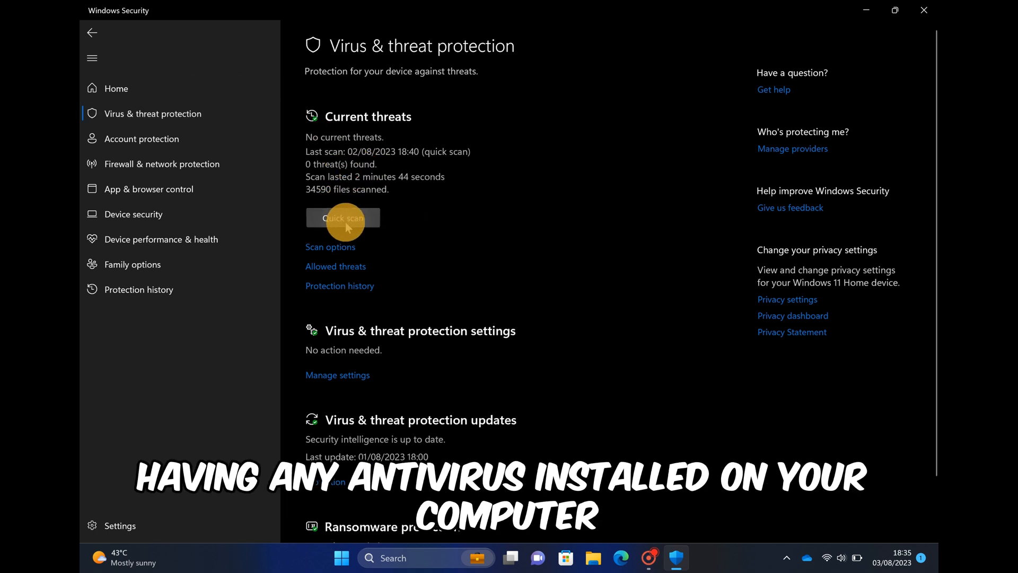
pyautogui.click(343, 218)
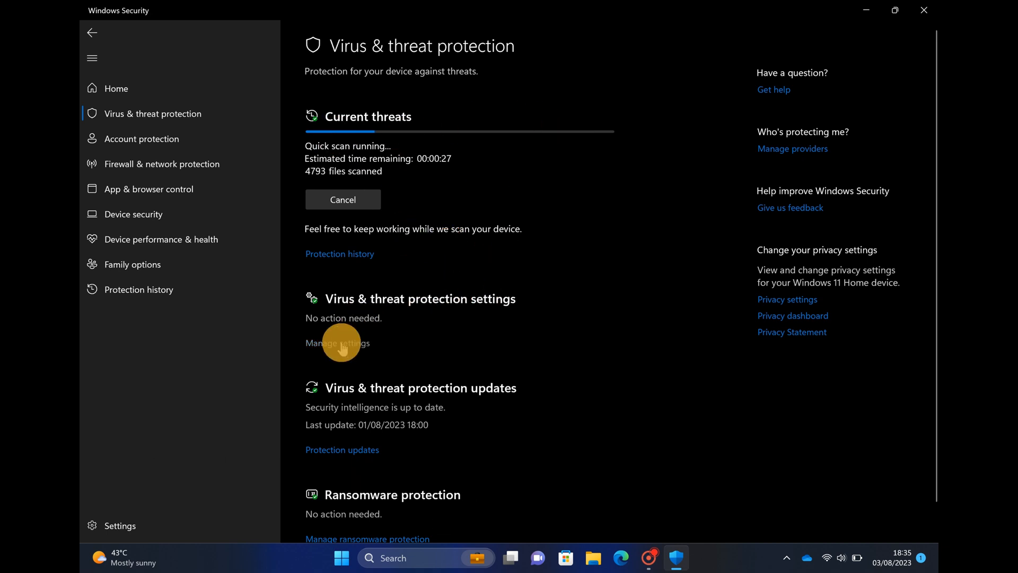
pyautogui.click(337, 342)
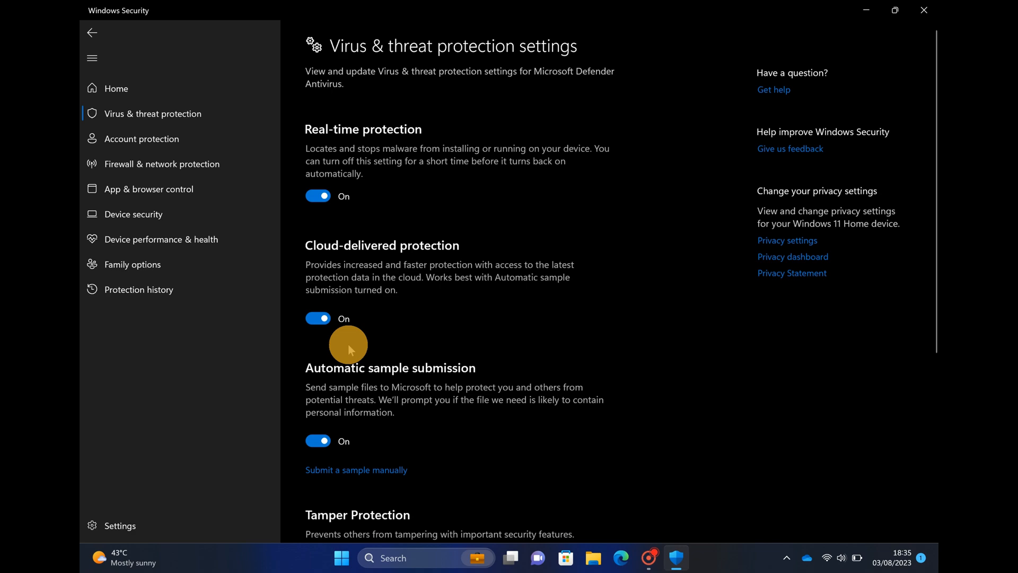
pyautogui.scroll(-3)
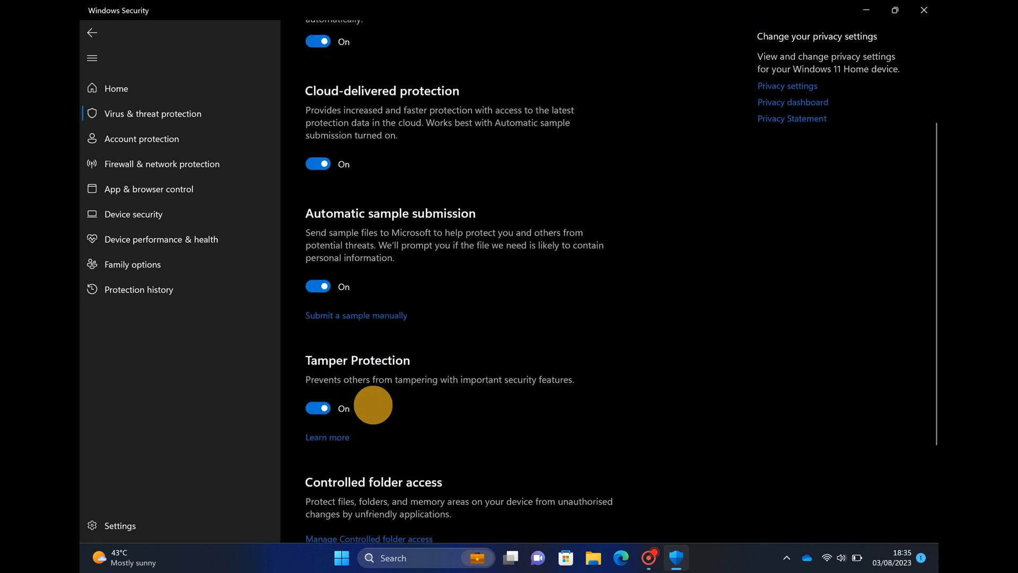
pyautogui.scroll(-3)
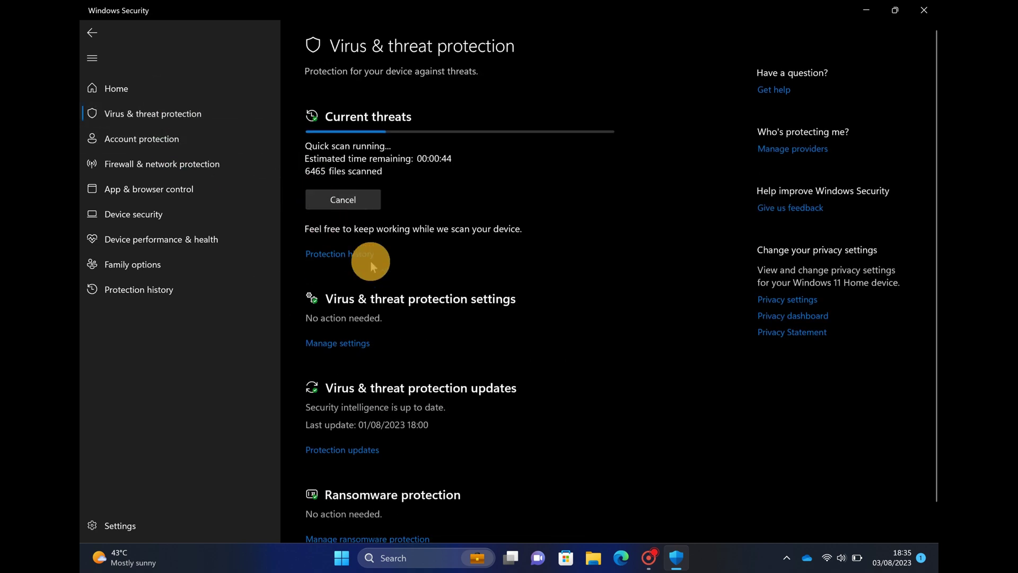
pyautogui.moveTo(363, 452)
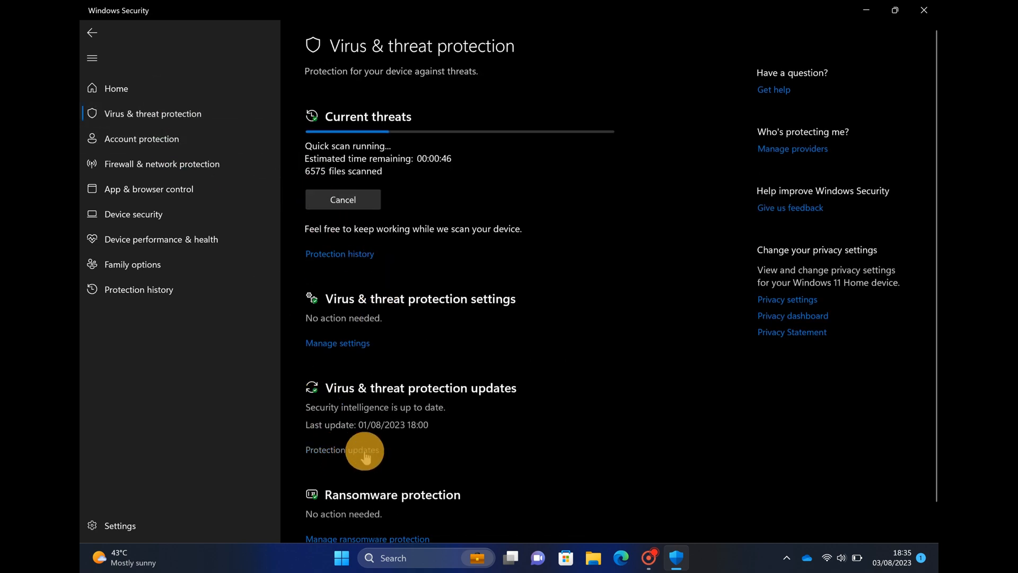
# Check for security intelligence updates, then return to the Virus & threat protection overview
pyautogui.click(342, 450)
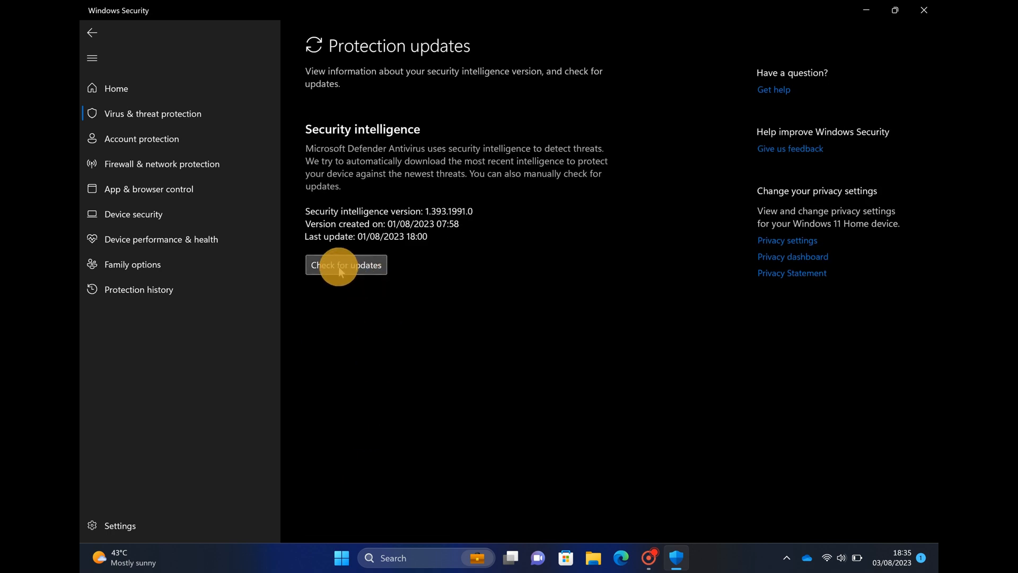
pyautogui.click(346, 264)
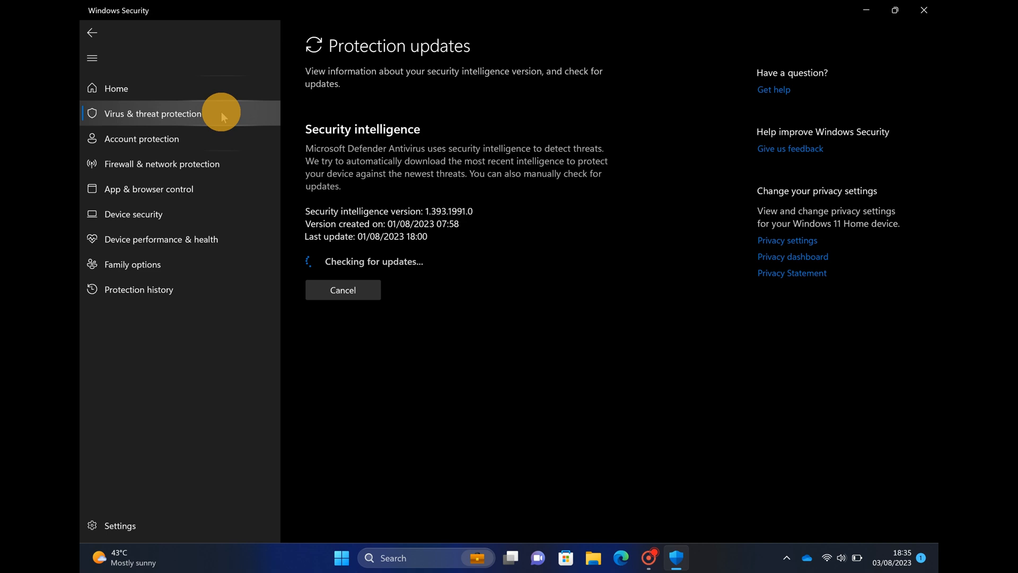
pyautogui.click(153, 113)
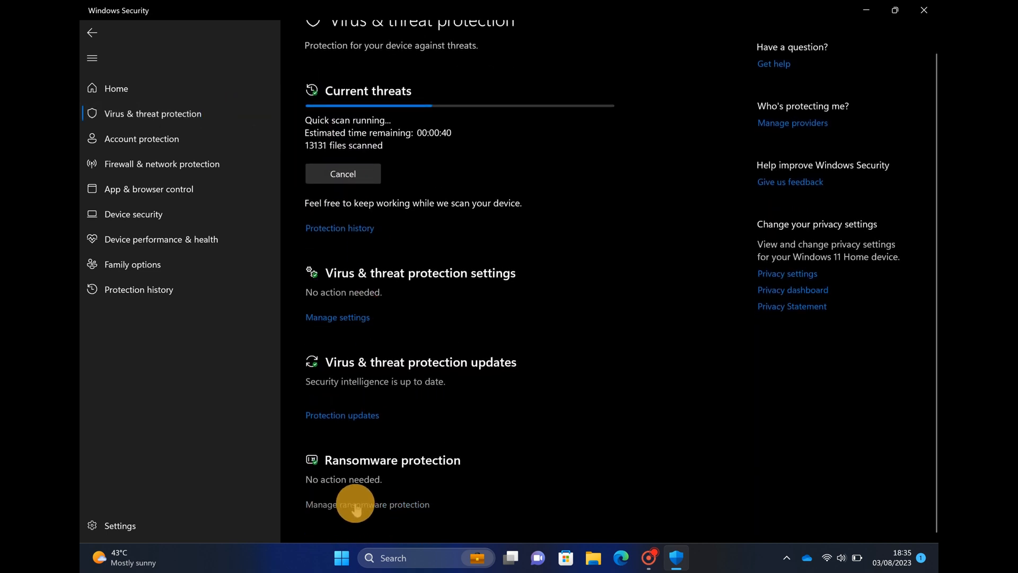
# Review the Ransomware, Account protection, and Firewall & network protection pages
pyautogui.click(367, 504)
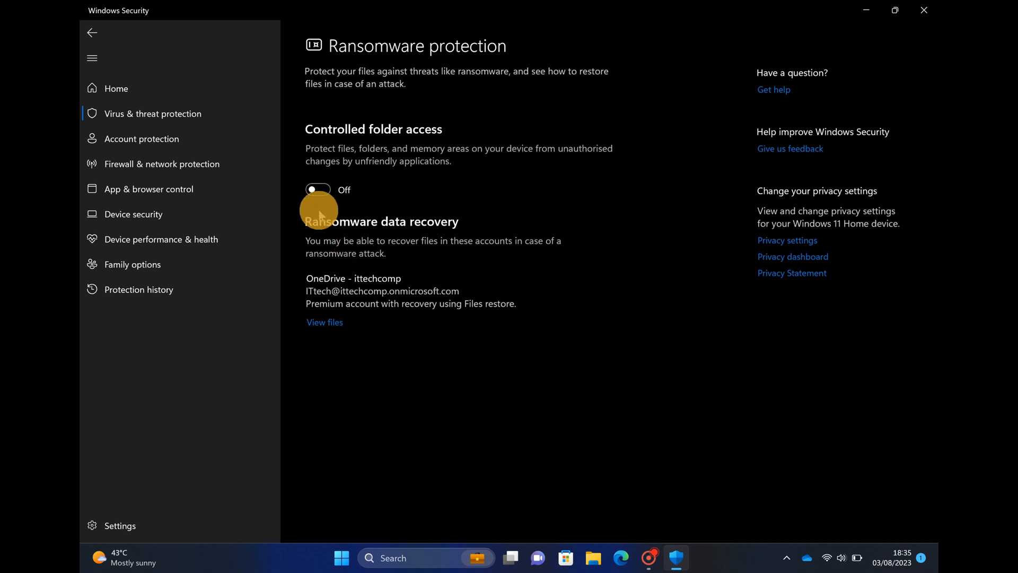
pyautogui.moveTo(351, 299)
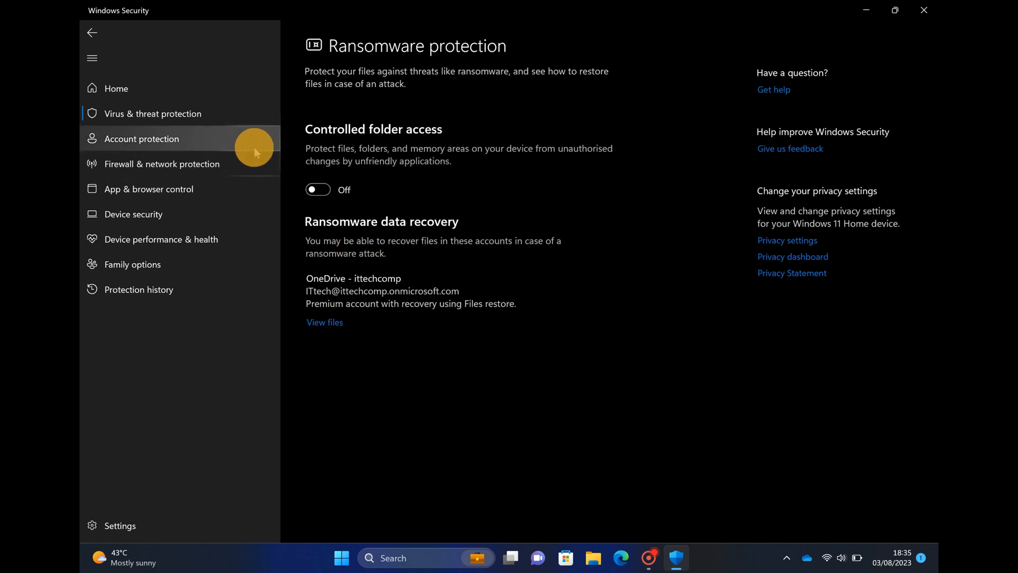
pyautogui.moveTo(207, 150)
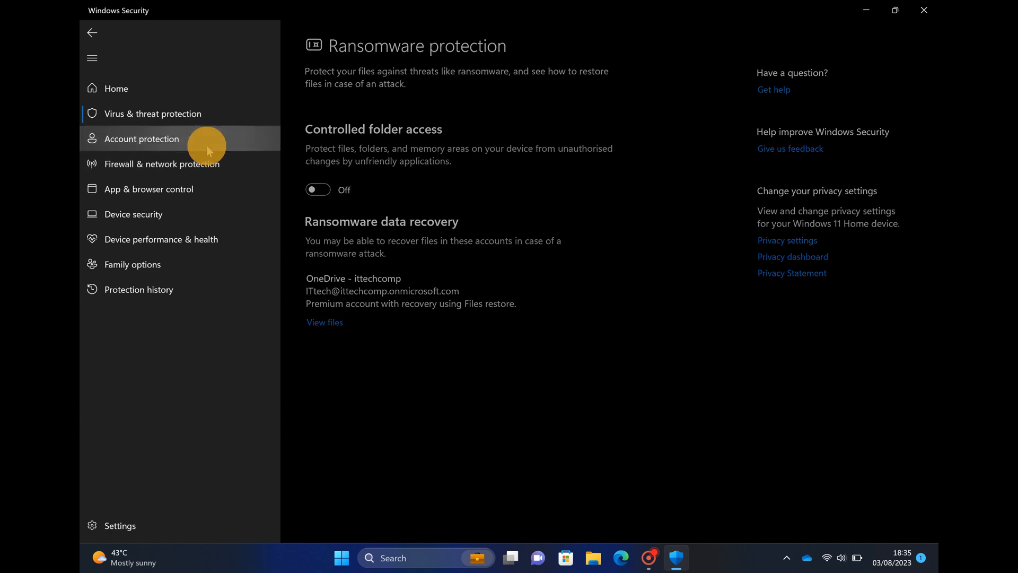
pyautogui.click(141, 138)
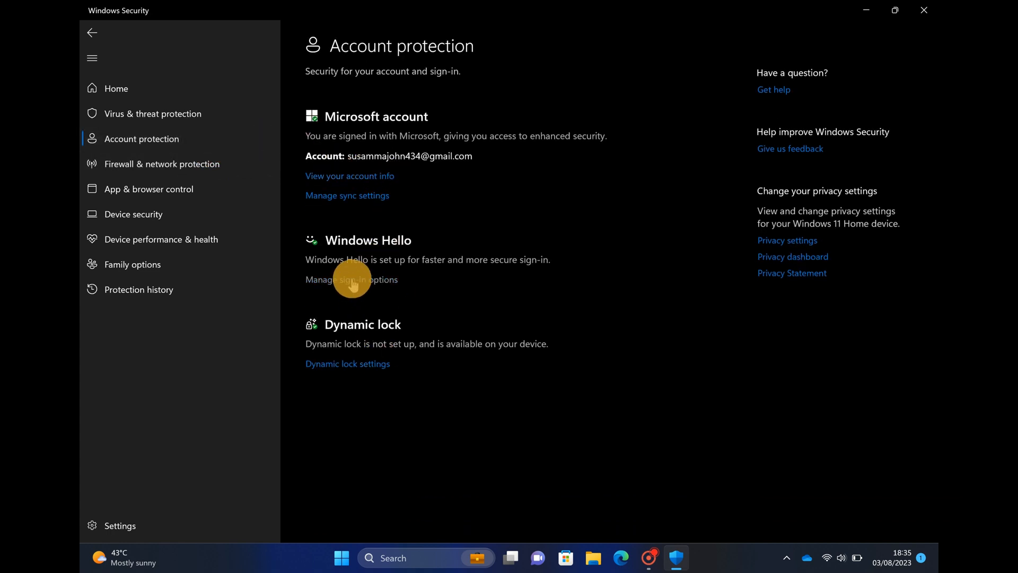
pyautogui.moveTo(220, 165)
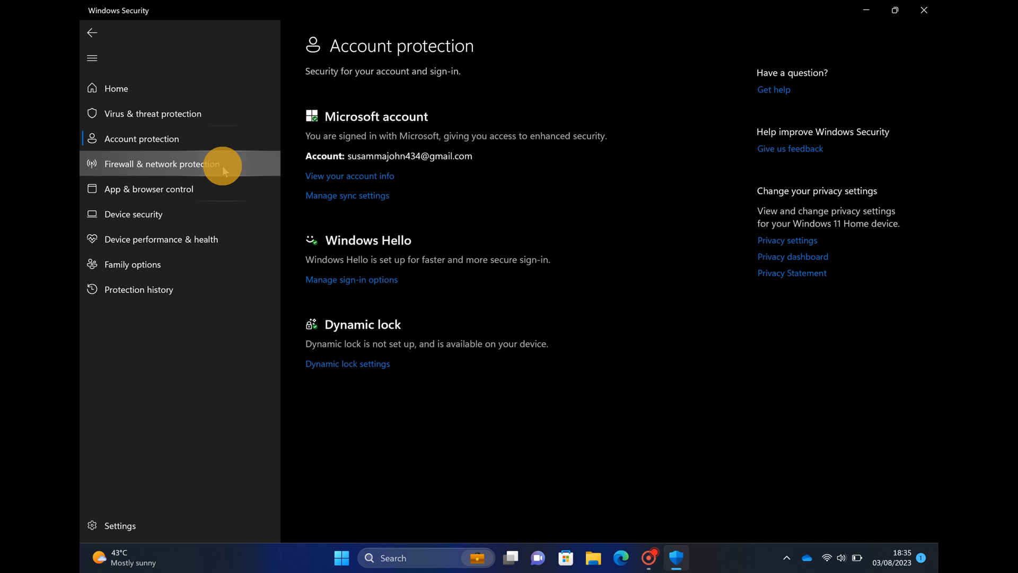
pyautogui.click(162, 164)
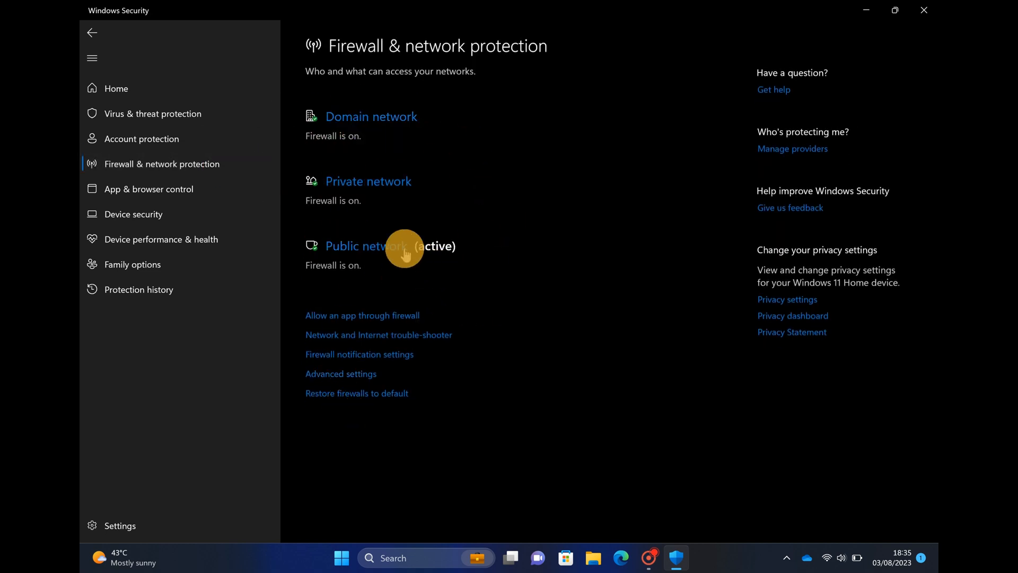
pyautogui.moveTo(161, 192)
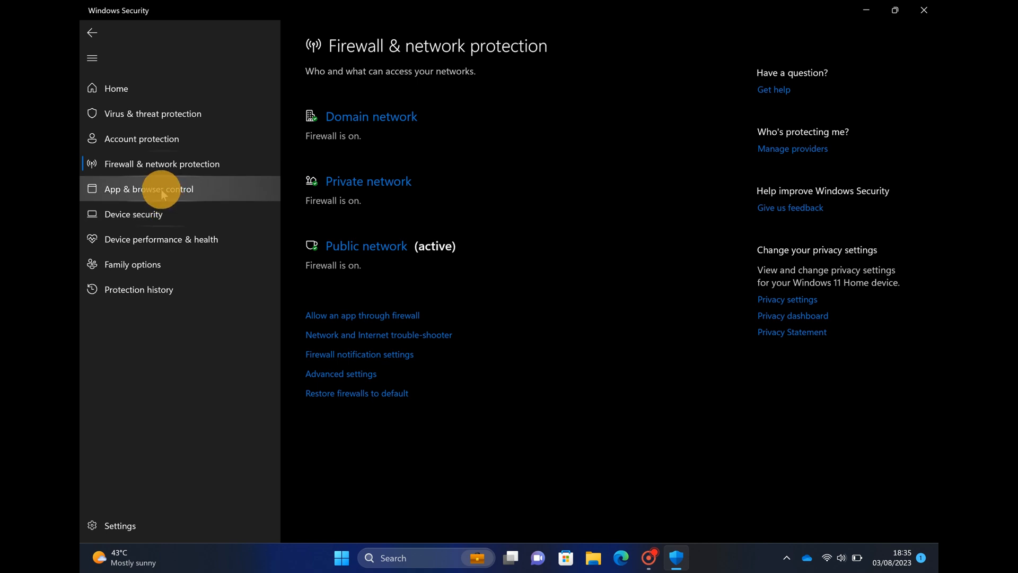
# Show App & browser control with Smart App Control, reputation-based and exploit protection
pyautogui.click(148, 189)
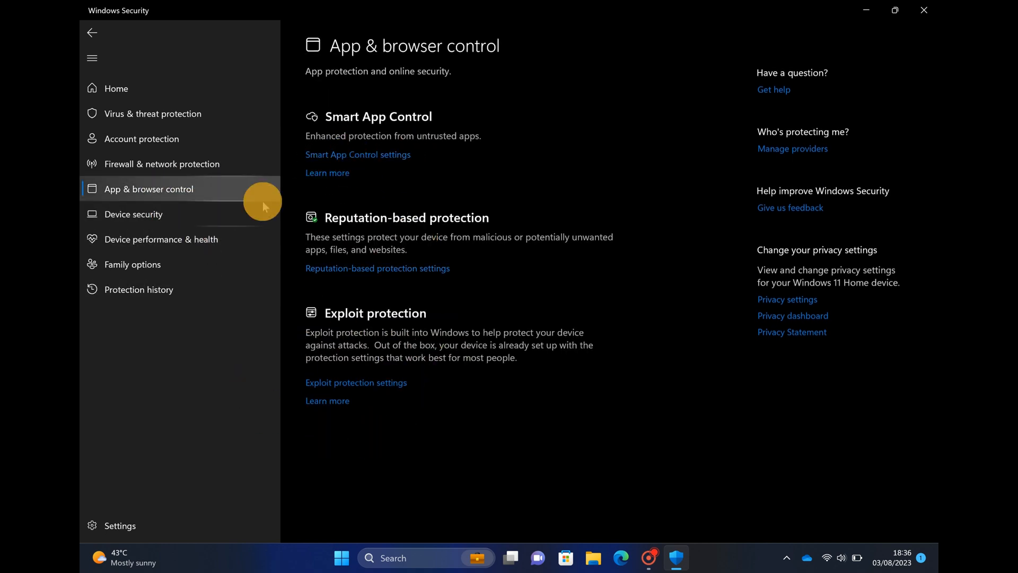
pyautogui.moveTo(396, 368)
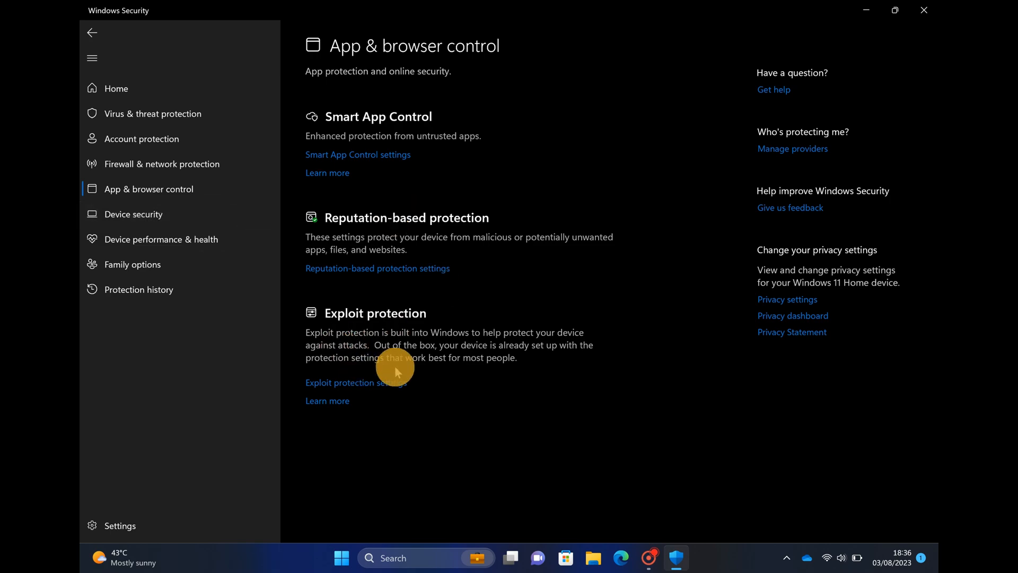